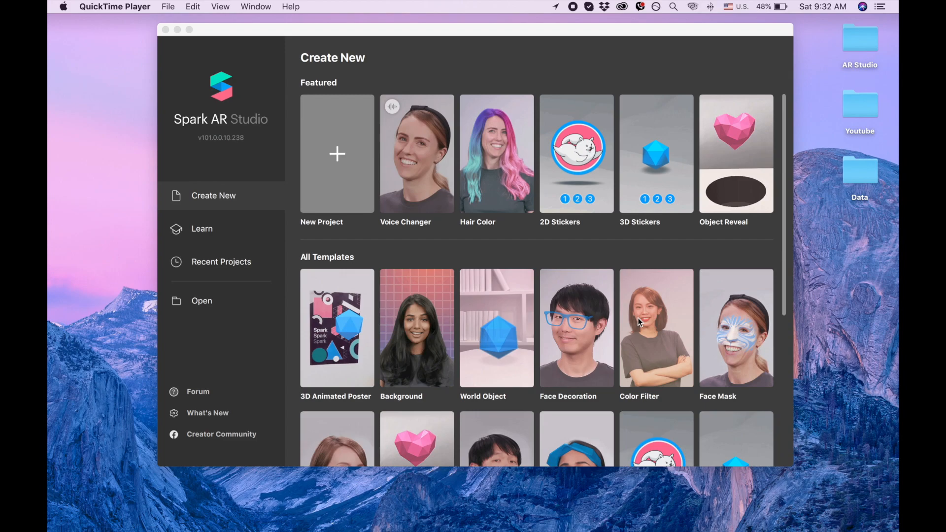
{"action": "mouse_move", "coordinate": [630, 289]}
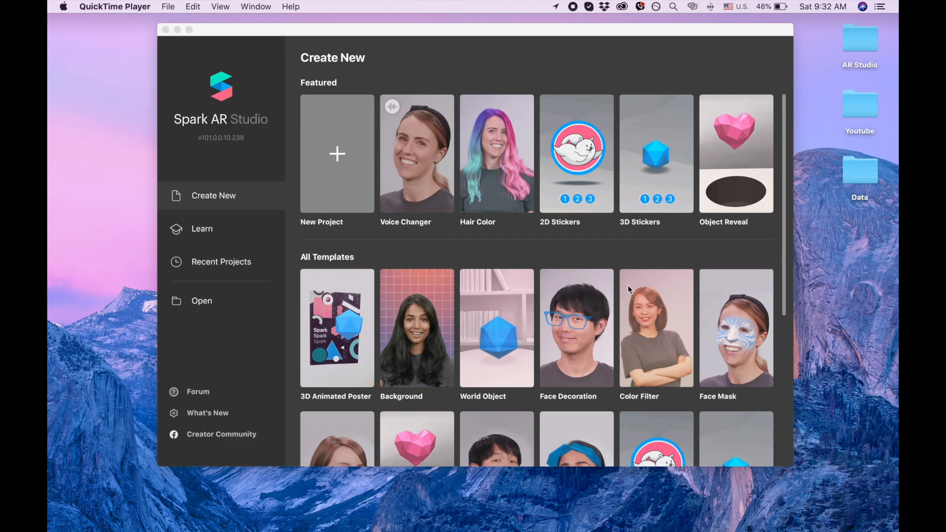
{"action": "mouse_move", "coordinate": [440, 184]}
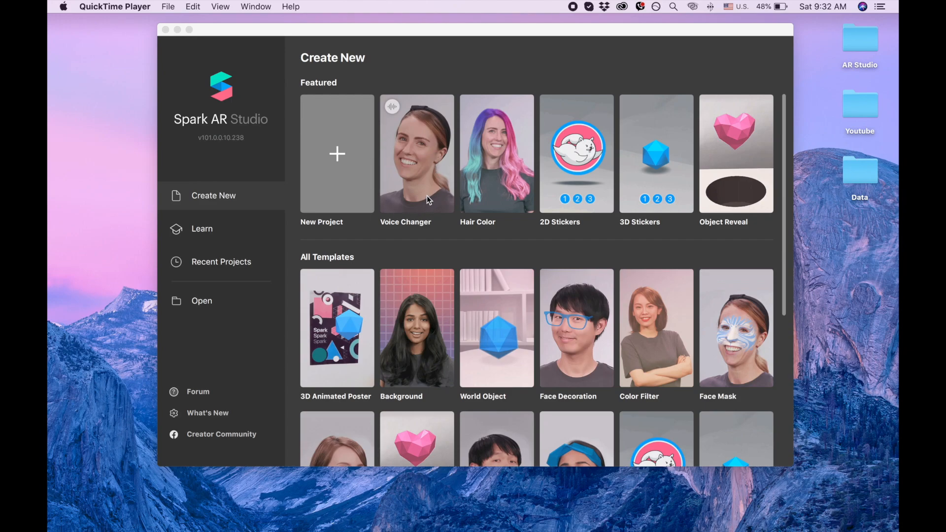
{"action": "mouse_move", "coordinate": [332, 188]}
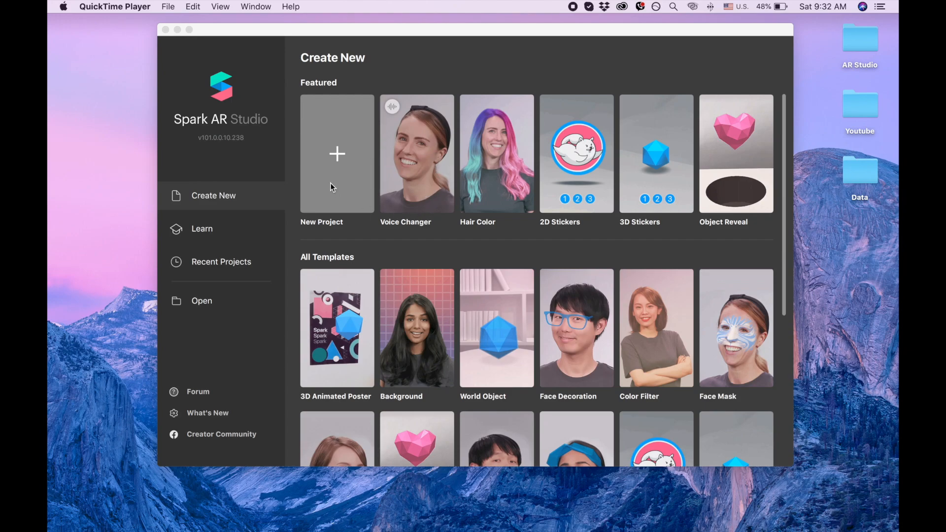
Start a new Blank Project with the default camera, lights and microphone scene.
{"action": "left_click", "coordinate": [337, 154]}
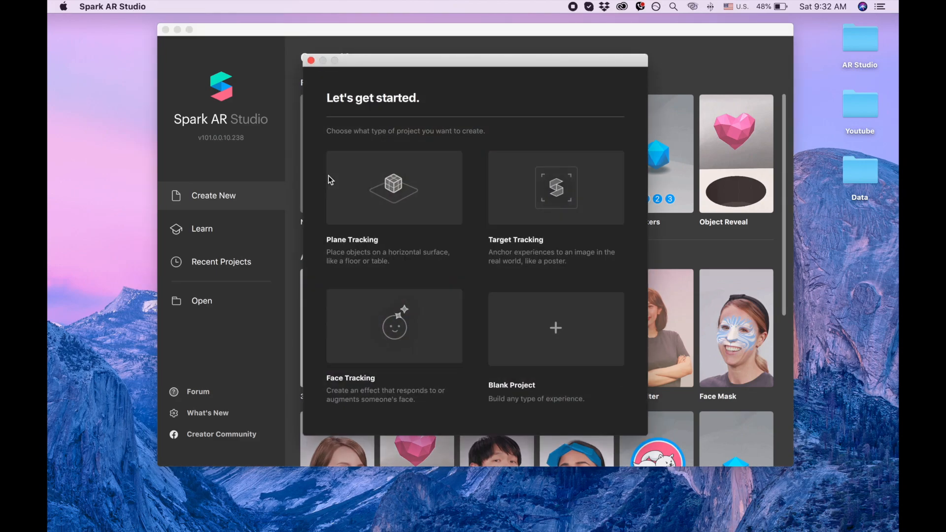
{"action": "mouse_move", "coordinate": [555, 329]}
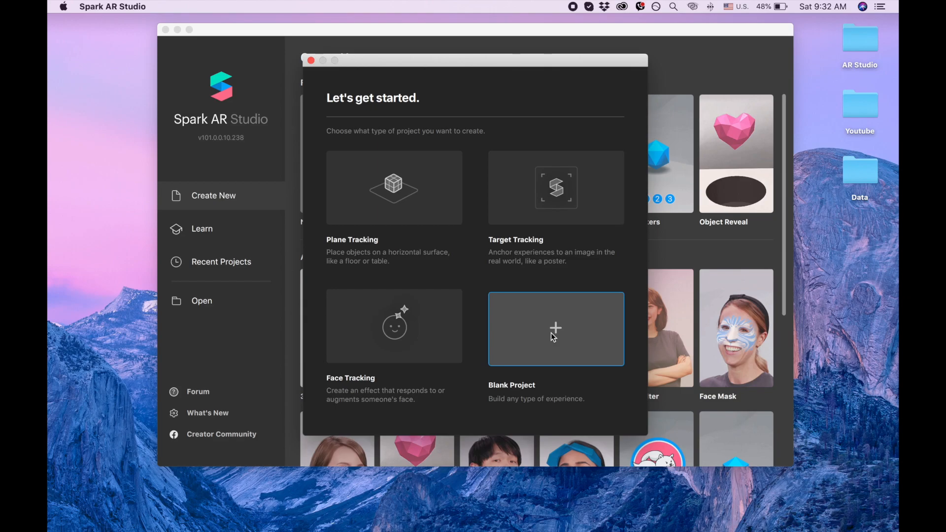
{"action": "left_click", "coordinate": [555, 329]}
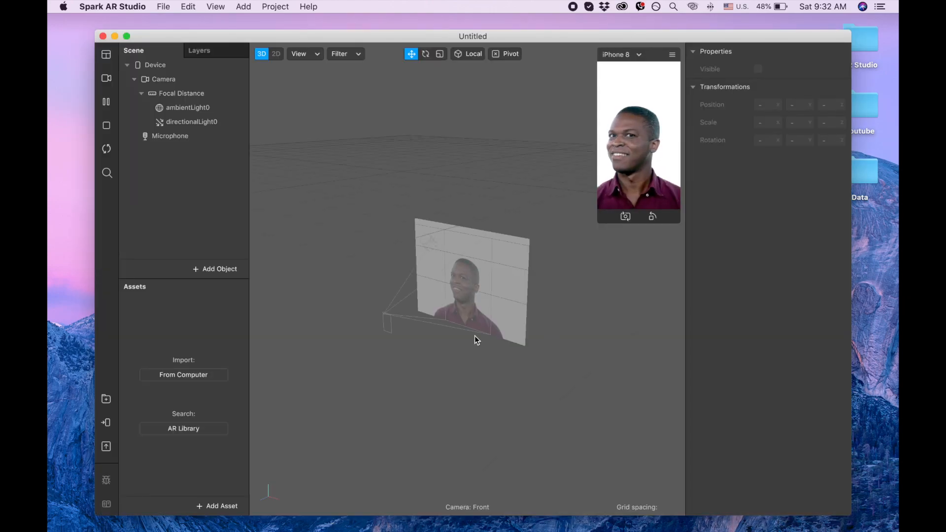
{"action": "mouse_move", "coordinate": [57, 374]}
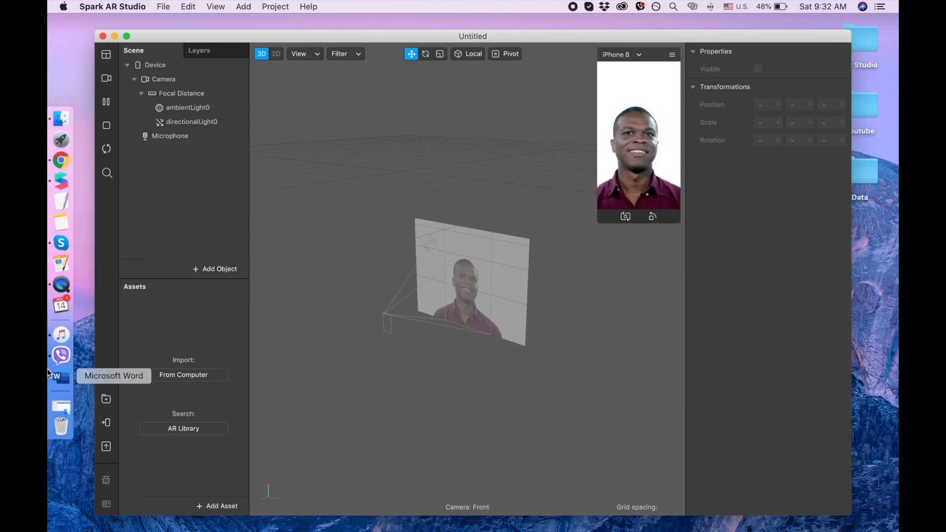
Import the VoiceEffect patch and voice effect block into Assets, briefly checking the AR Library.
{"action": "left_click", "coordinate": [184, 375]}
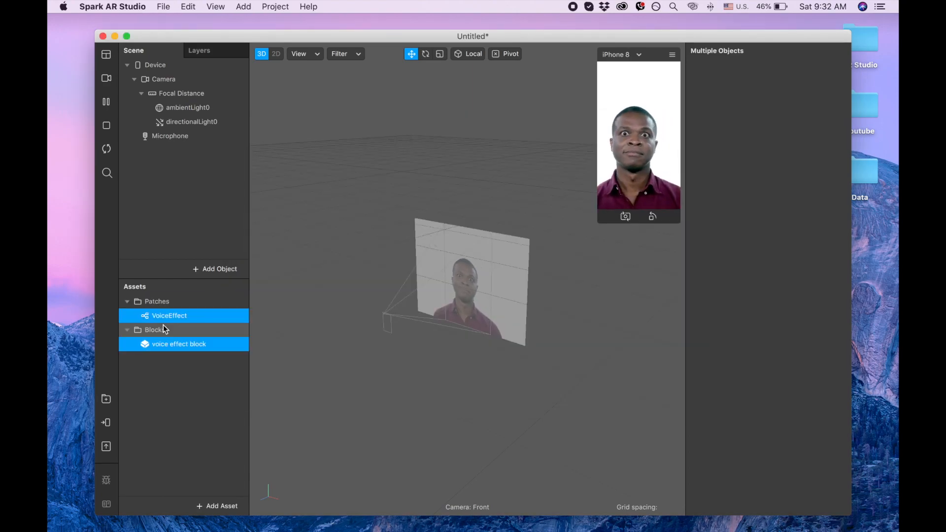
{"action": "left_click", "coordinate": [168, 315]}
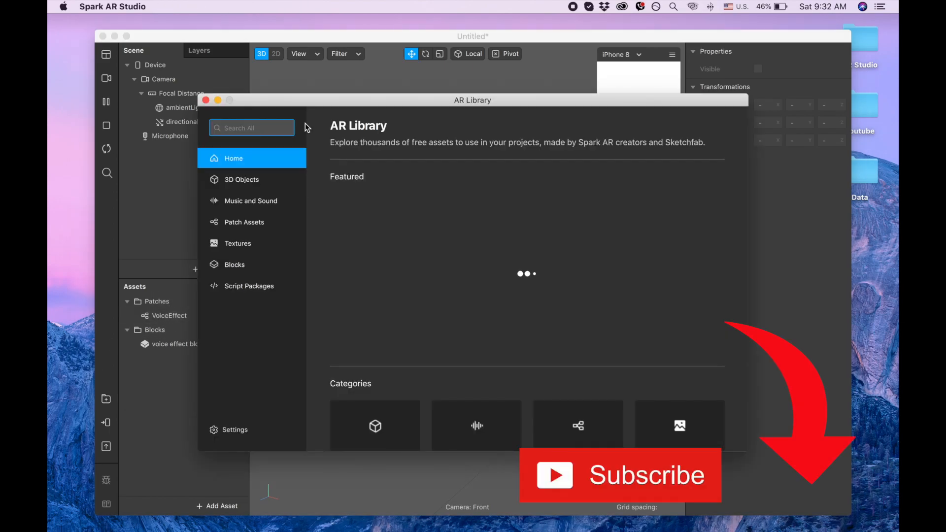
{"action": "left_click", "coordinate": [206, 100]}
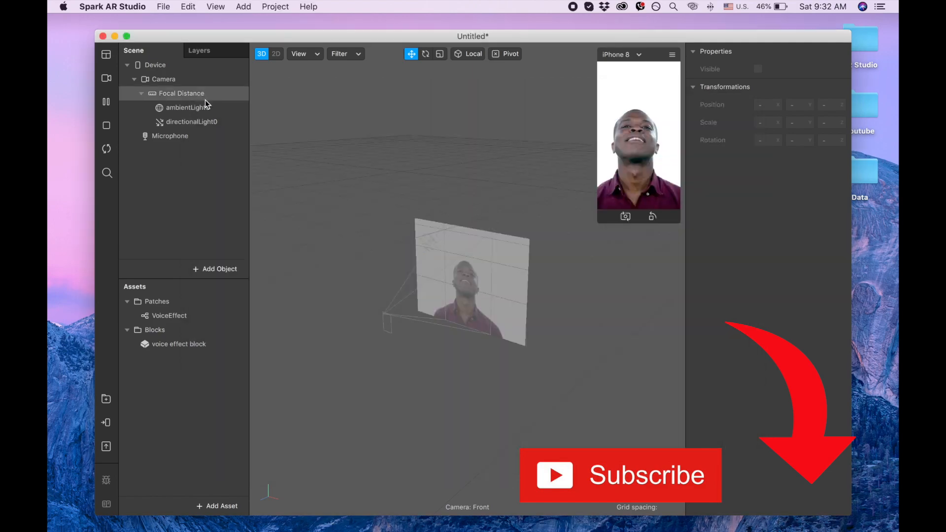
{"action": "left_click", "coordinate": [179, 344]}
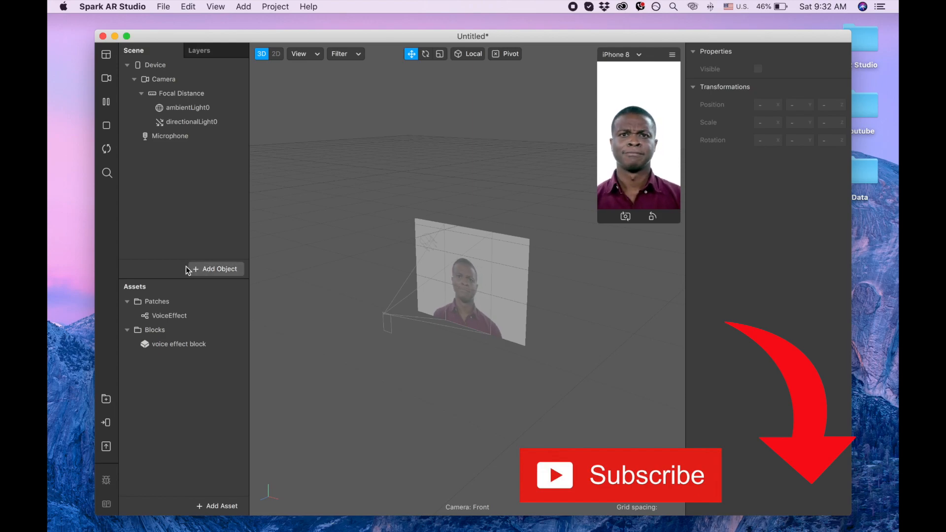
Insert a Speaker object (speaker0) into the scene via the Add Object search 'sp'.
{"action": "left_click", "coordinate": [216, 268]}
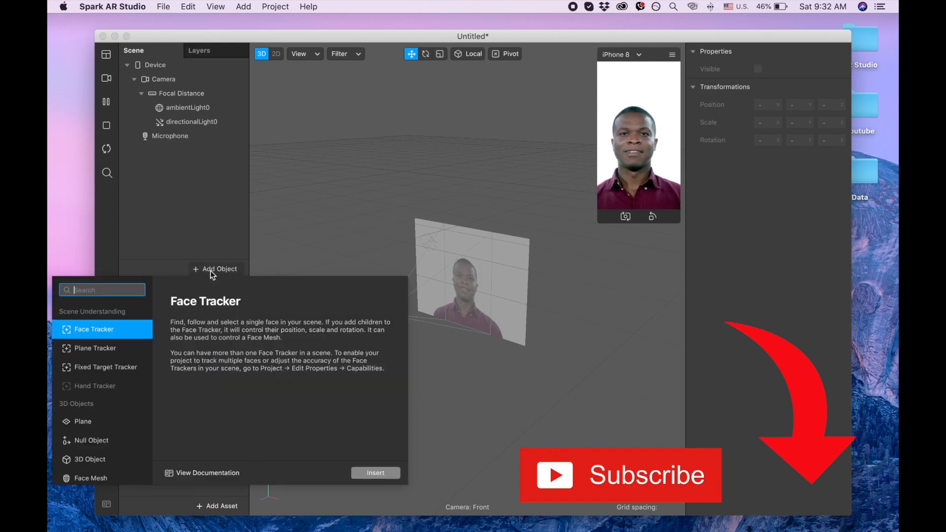
{"action": "type", "text": "sp"}
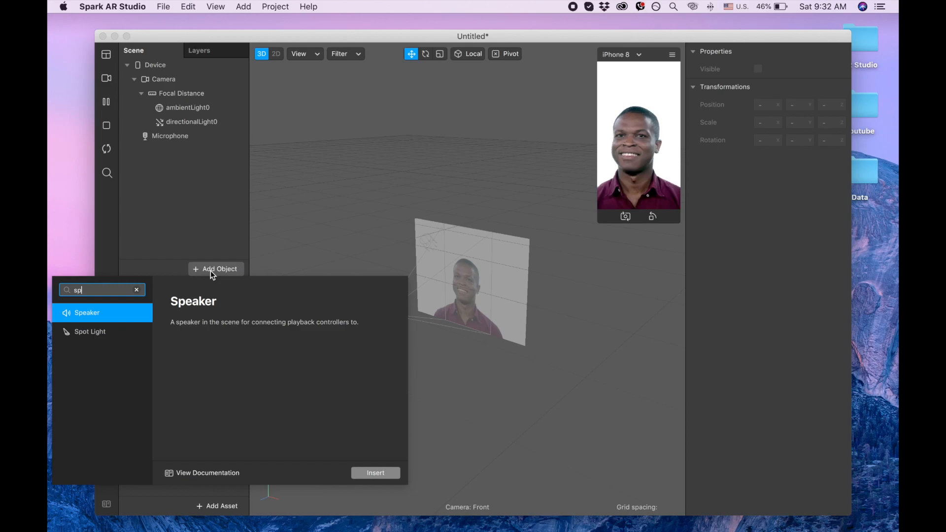
{"action": "left_click", "coordinate": [374, 472]}
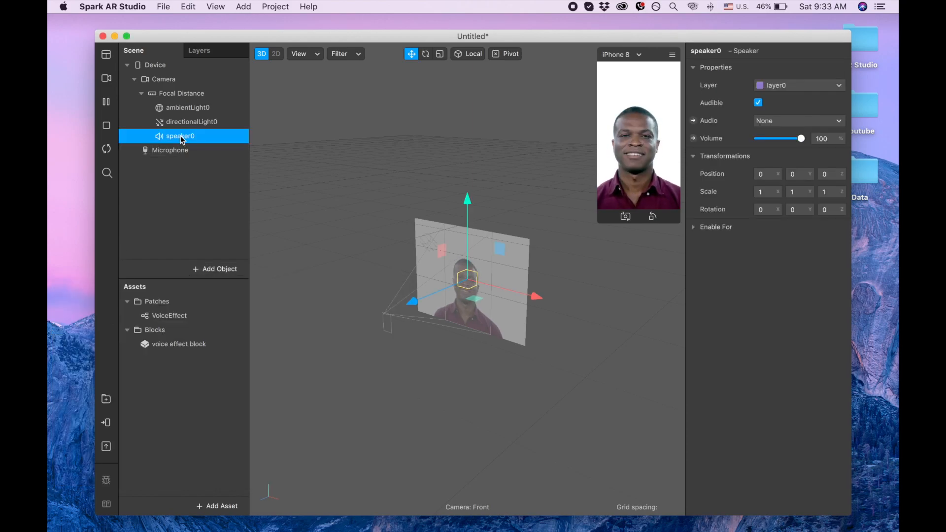
{"action": "left_click", "coordinate": [178, 344]}
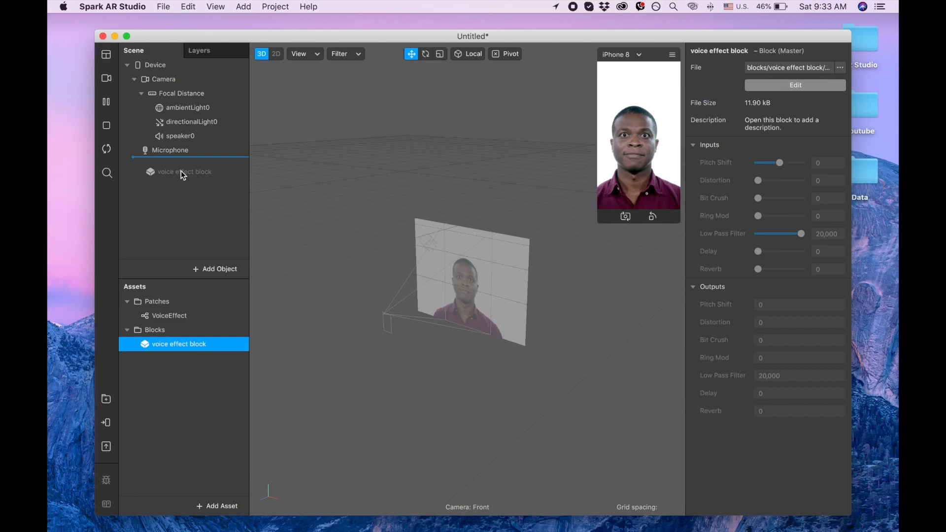
Move the voice effect block into the scene and show the empty Patch Editor.
{"action": "left_click", "coordinate": [184, 171]}
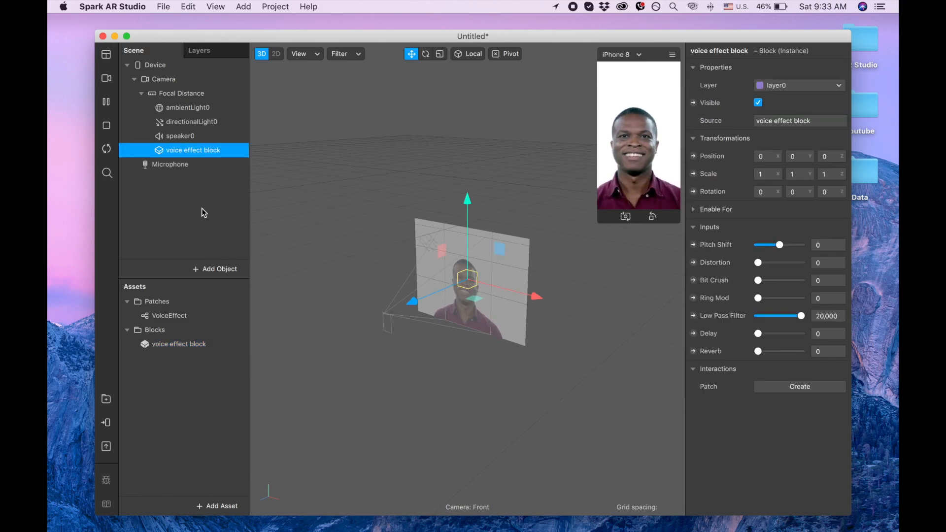
{"action": "mouse_move", "coordinate": [216, 6]}
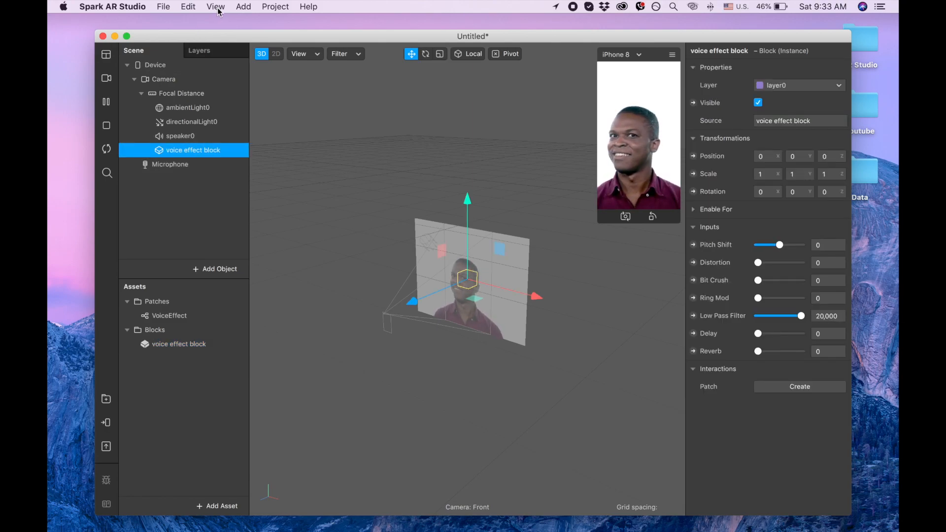
{"action": "left_click", "coordinate": [215, 7]}
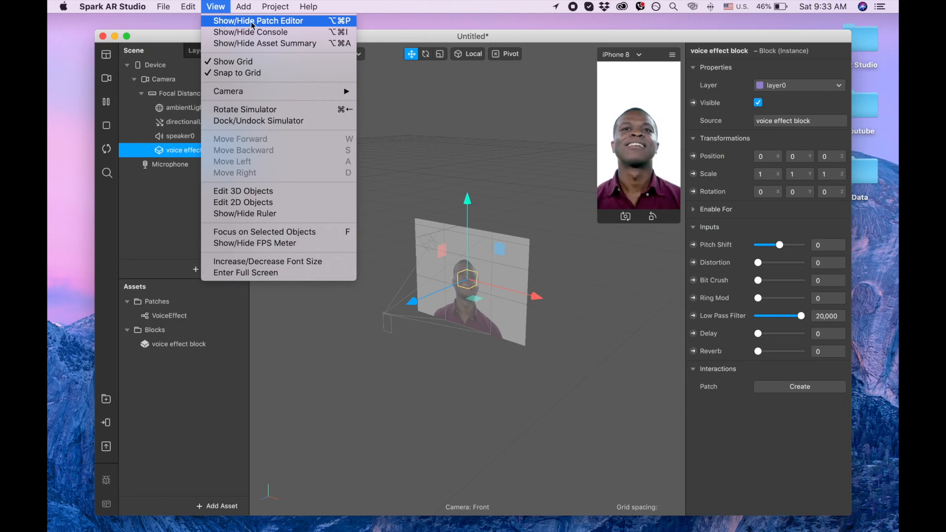
{"action": "left_click", "coordinate": [257, 21]}
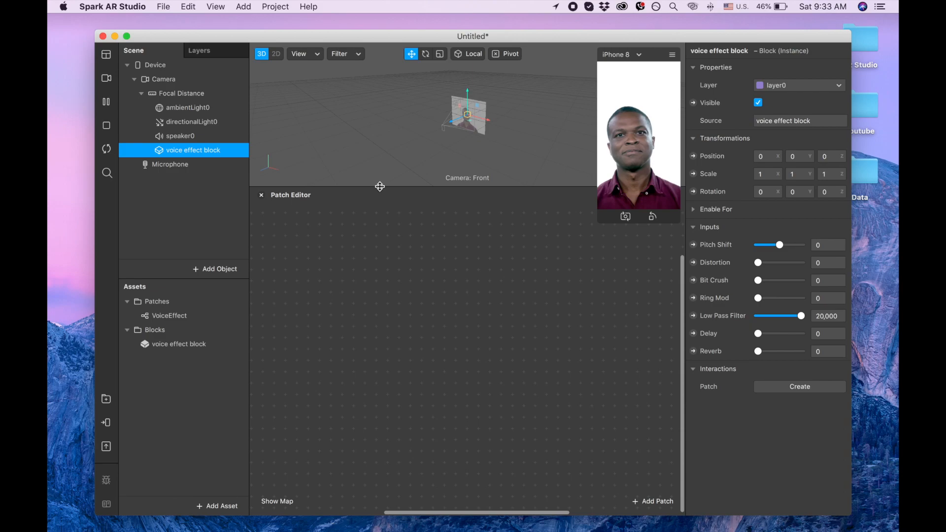
Place the VoiceEffect patch in the graph and wire the Microphone patch into its Audio input.
{"action": "left_click", "coordinate": [170, 315]}
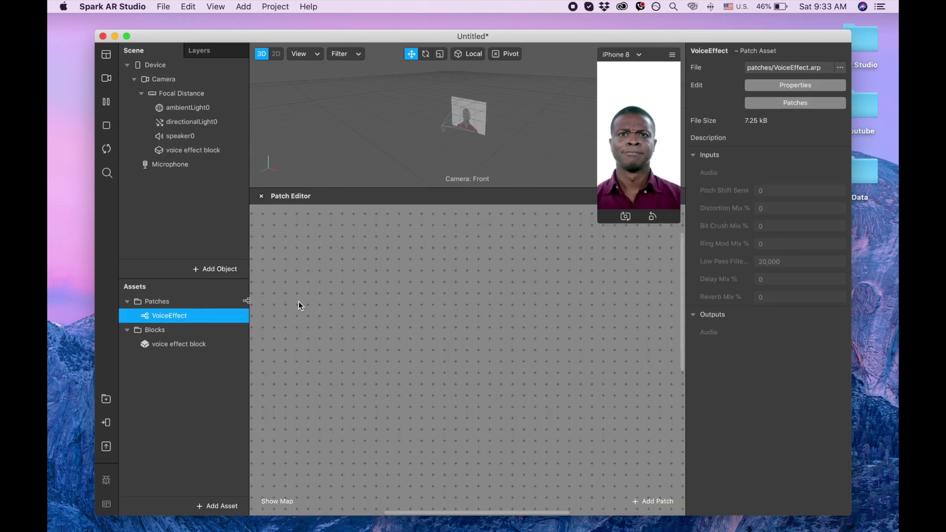
{"action": "double_click", "coordinate": [168, 315]}
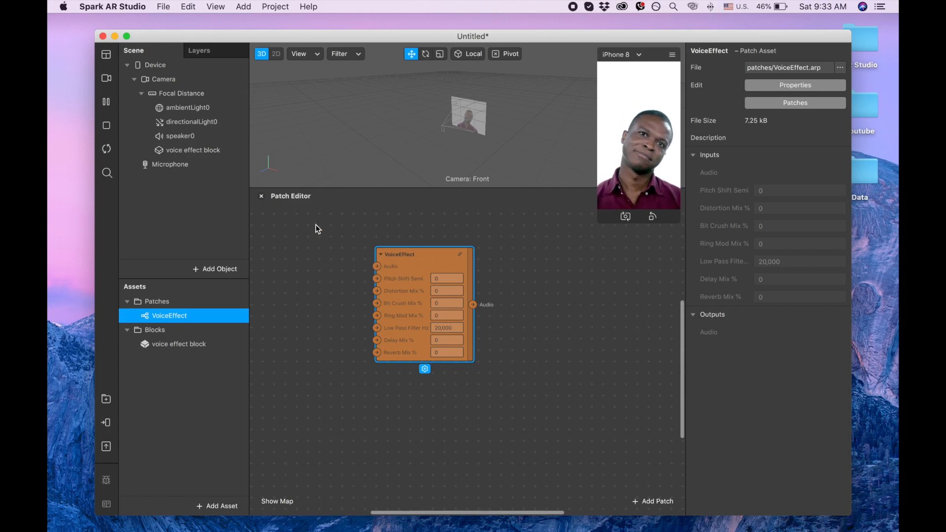
{"action": "left_click", "coordinate": [170, 164]}
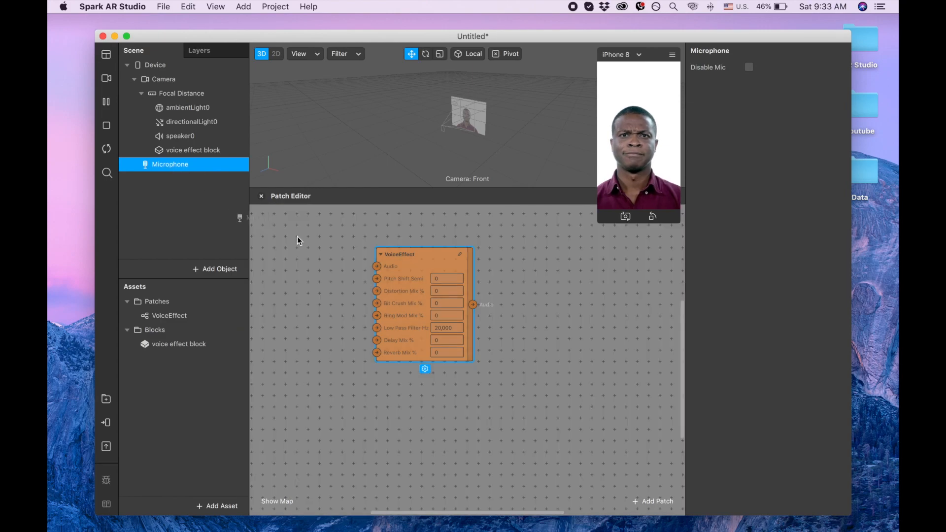
{"action": "left_click", "coordinate": [238, 165]}
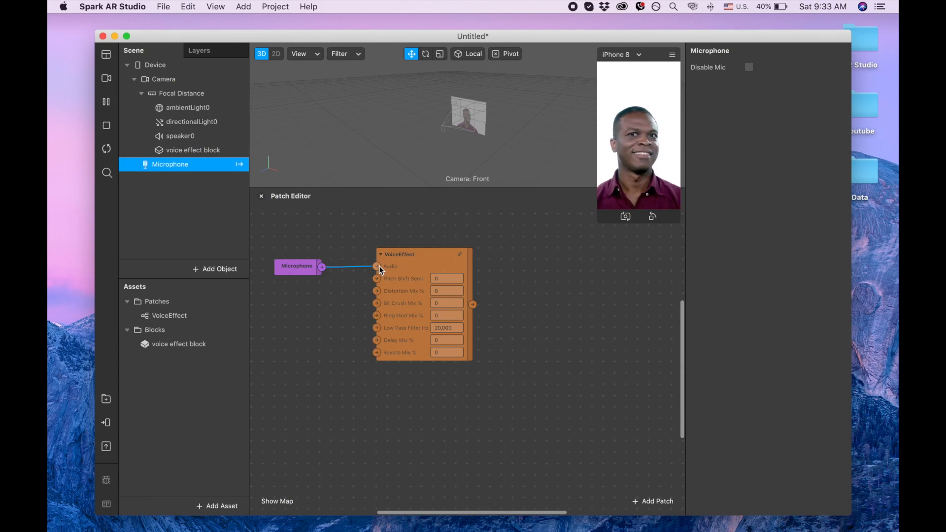
Wire the voice effect block's outputs to the matching VoiceEffect inputs, then select speaker0.
{"action": "left_click", "coordinate": [192, 150]}
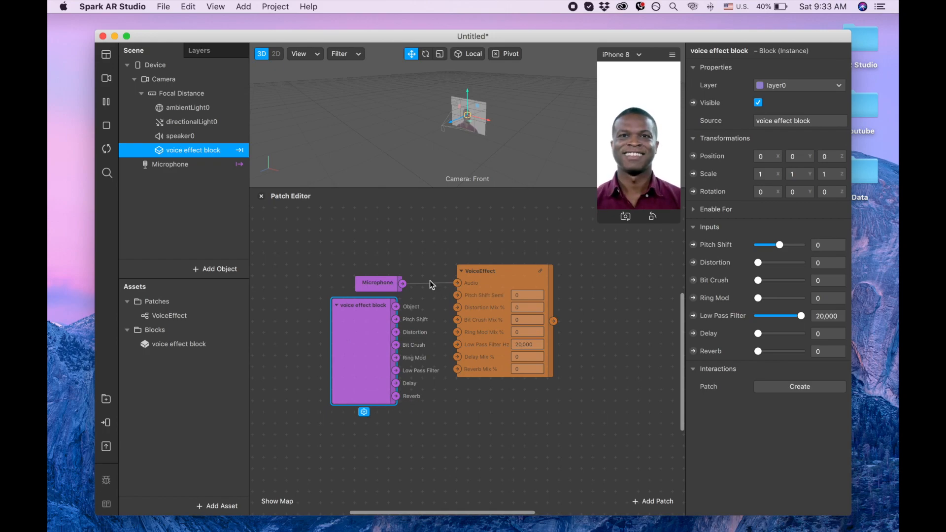
{"action": "mouse_move", "coordinate": [499, 324]}
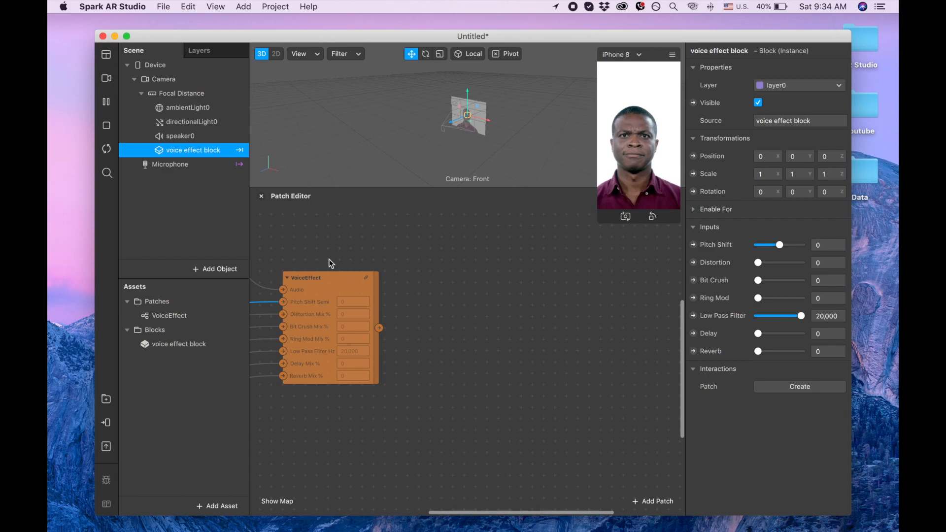
{"action": "left_click", "coordinate": [179, 136]}
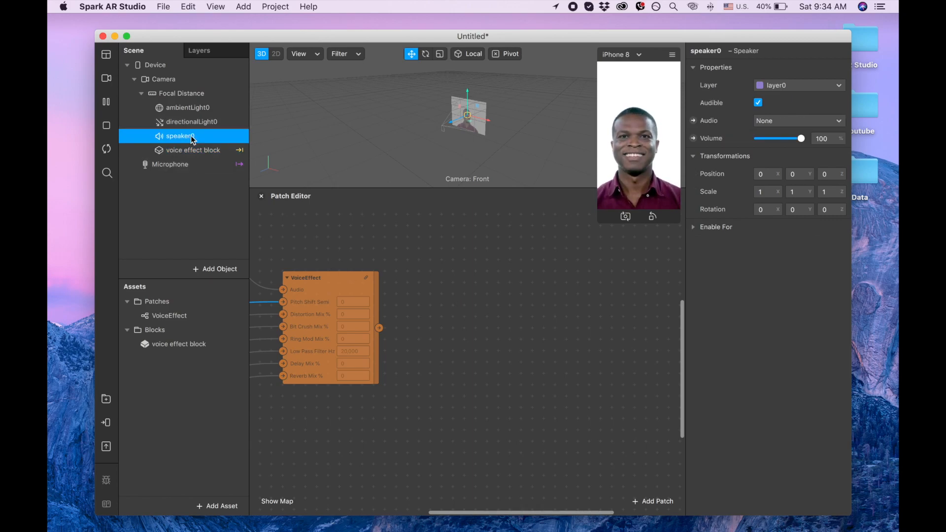
Create the speaker0 Audio patch and feed it from the VoiceEffect patch's Audio output.
{"action": "left_click", "coordinate": [693, 120]}
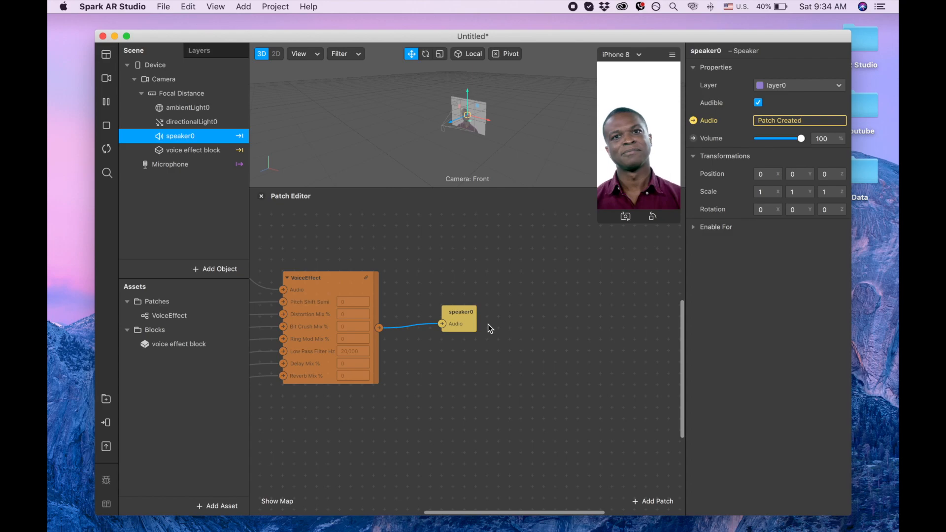
{"action": "left_click", "coordinate": [193, 150]}
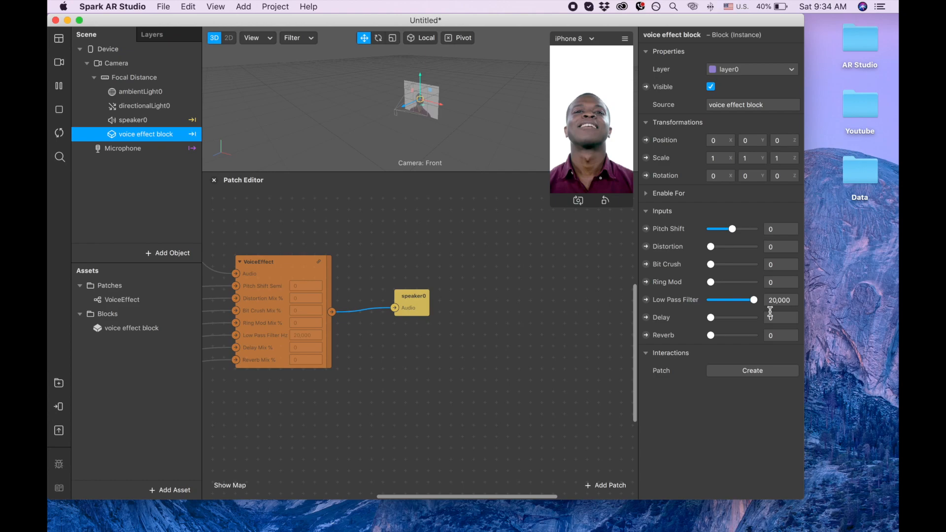
{"action": "mouse_move", "coordinate": [665, 344]}
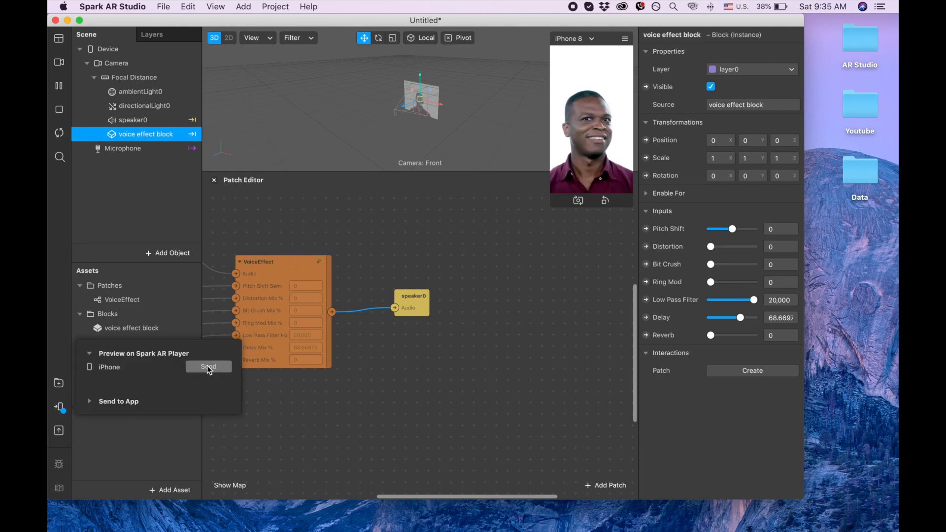
With Delay near 68.7, send the effect to the iPhone for preview.
{"action": "left_click", "coordinate": [208, 367]}
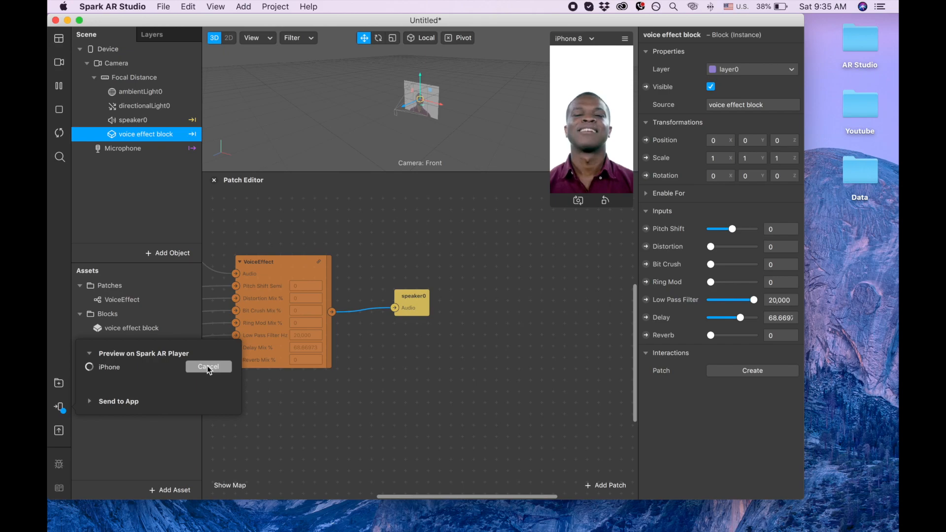